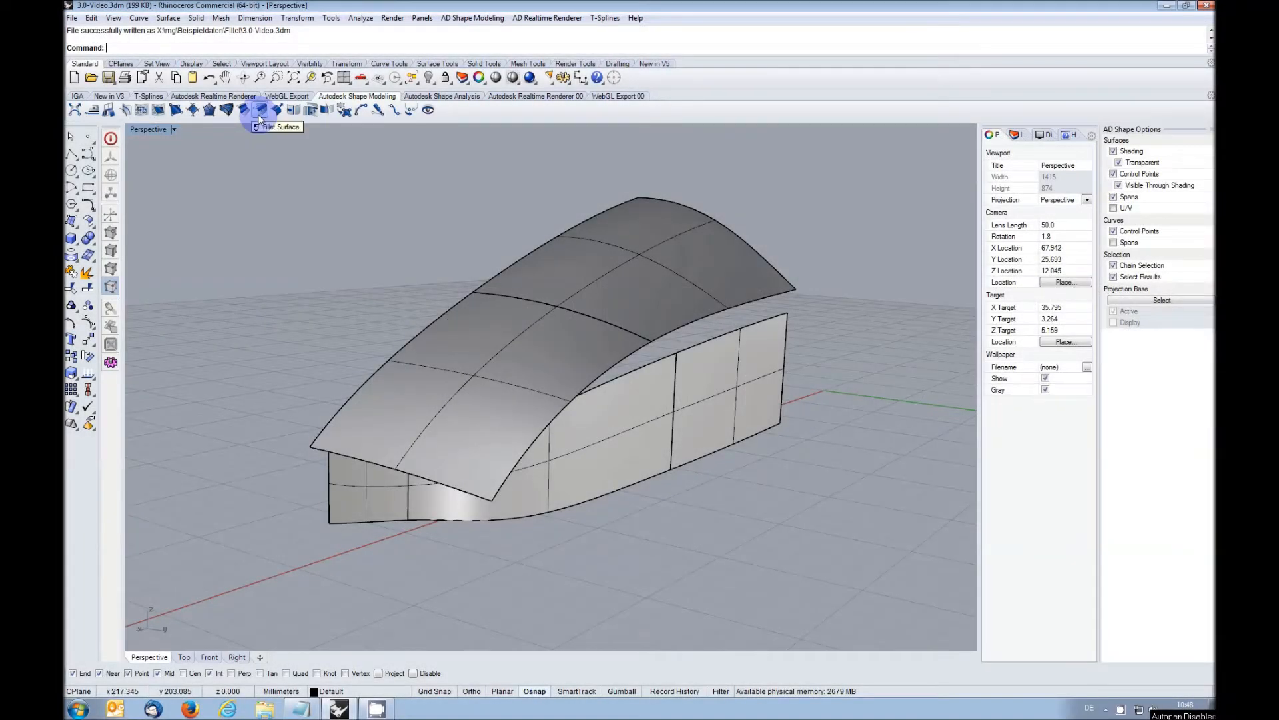
Fillet the roof patches (set 1) into the side wall patches (set 2) and apply
click(257, 109)
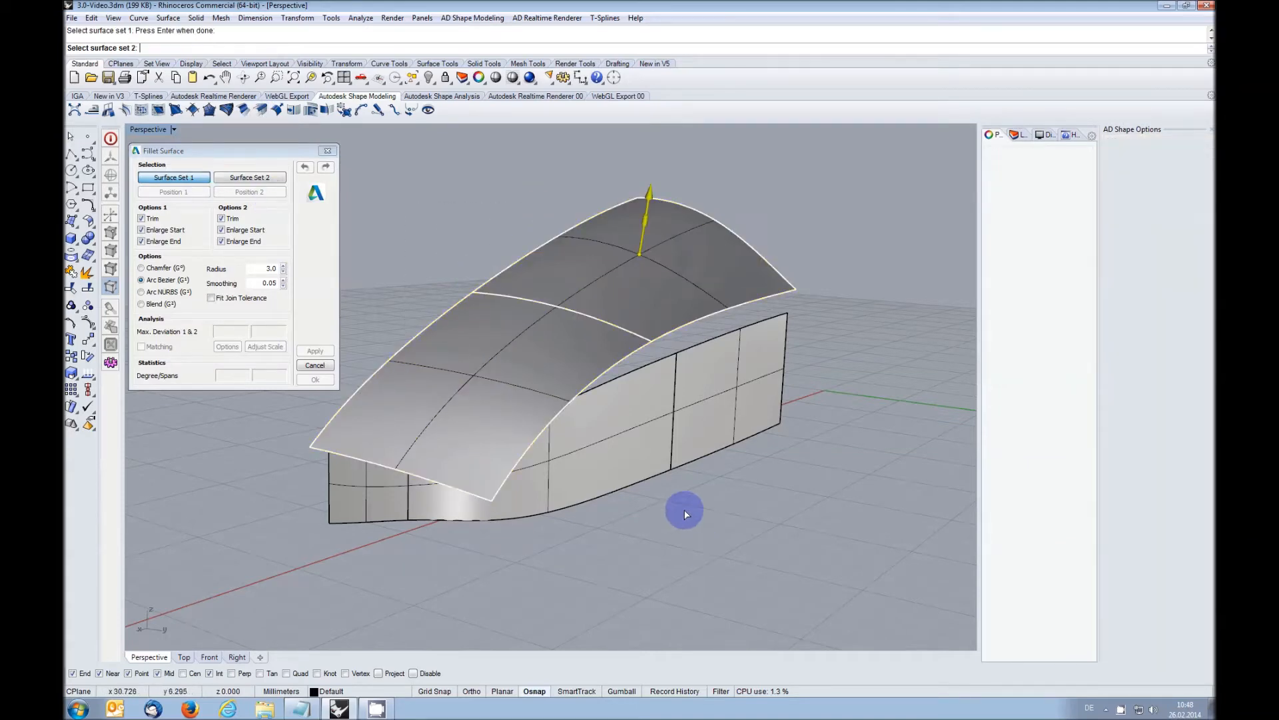
click(383, 488)
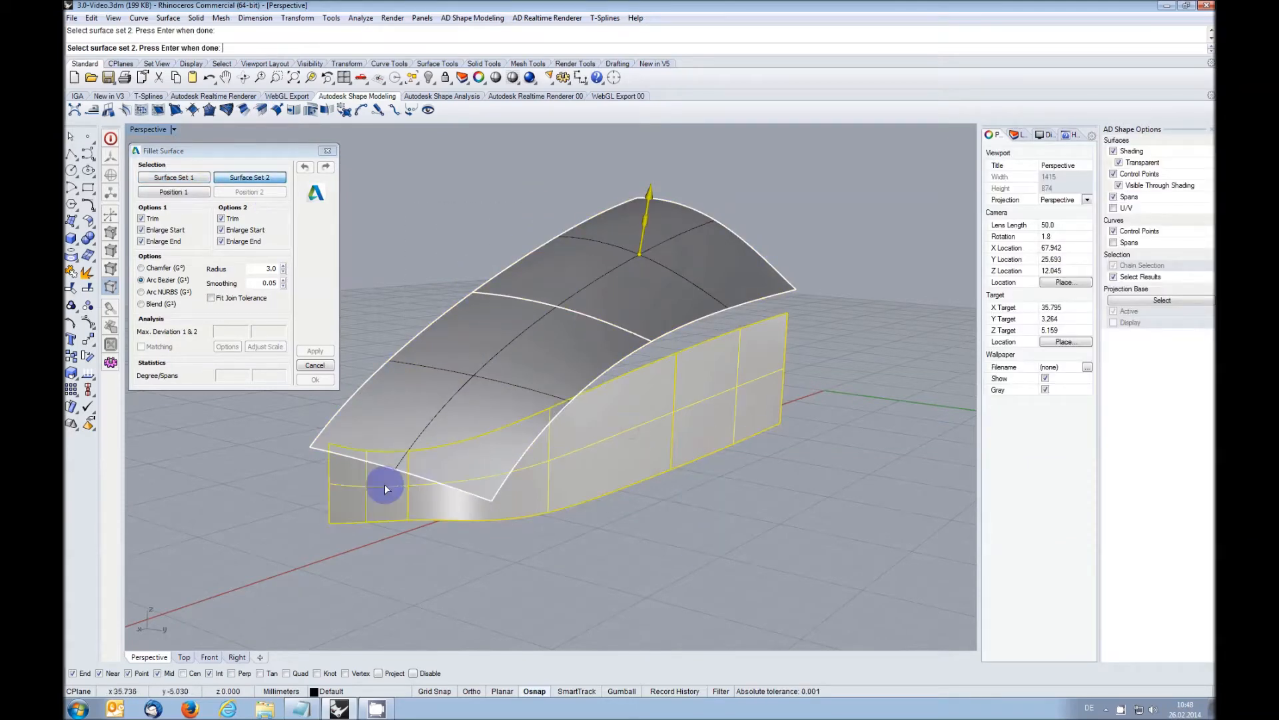
click(387, 488)
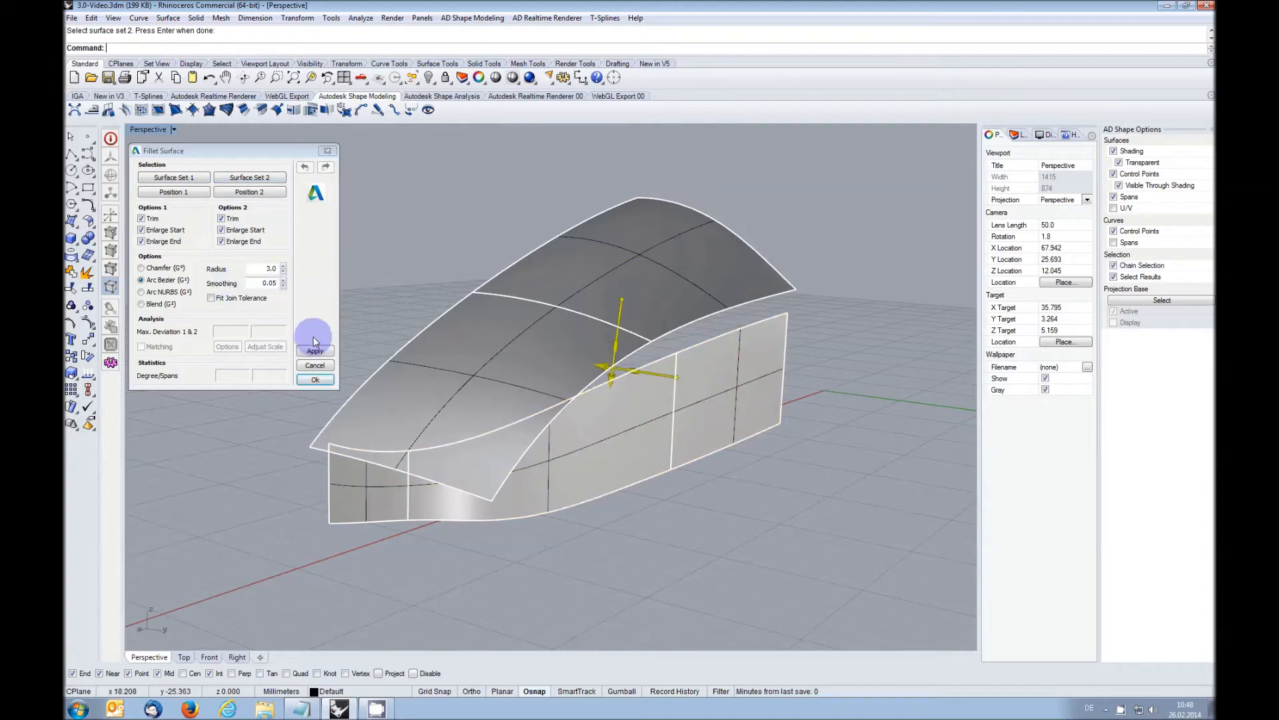
click(314, 351)
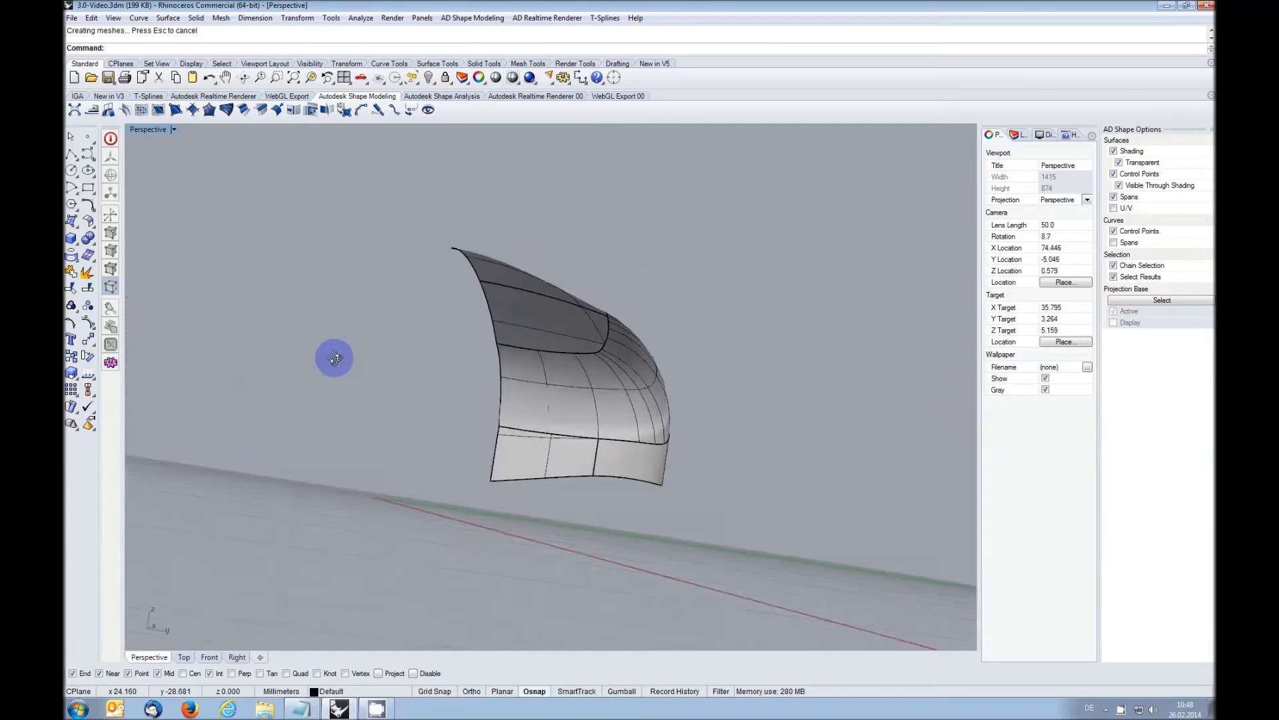
Start Smoothing on the roof patch with its edges held, right edge kept tangent
click(90, 108)
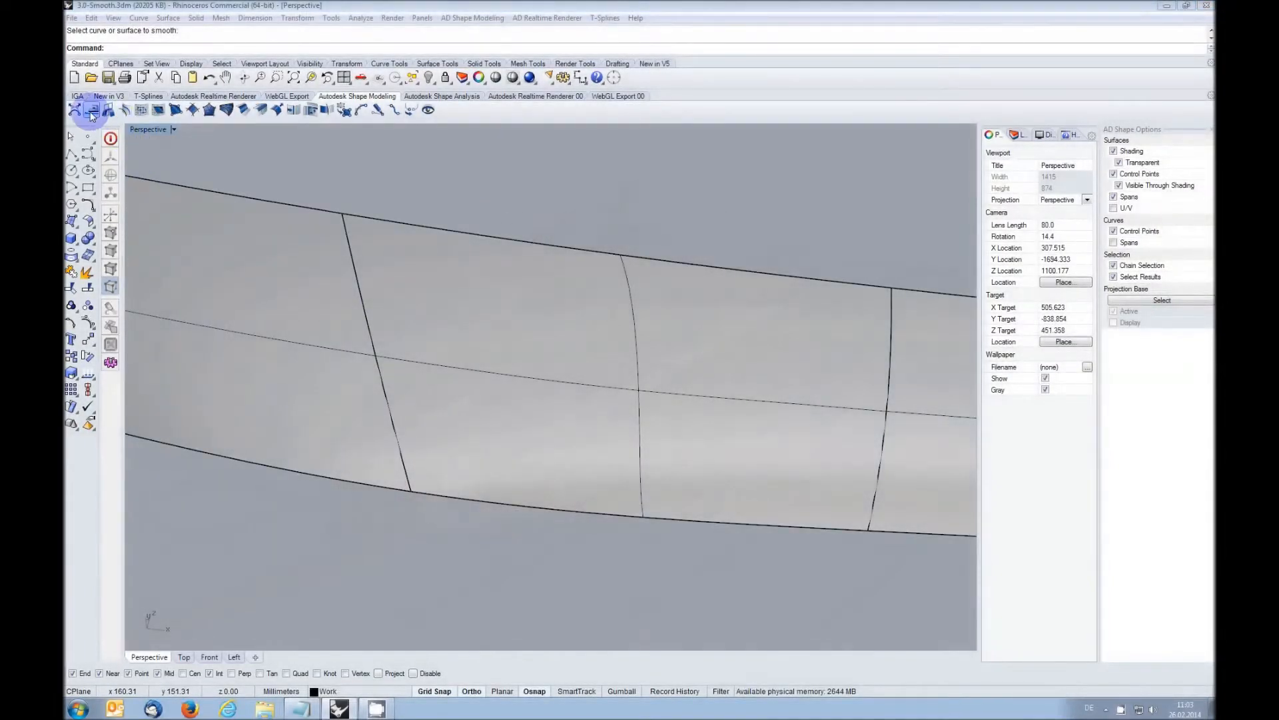
click(89, 108)
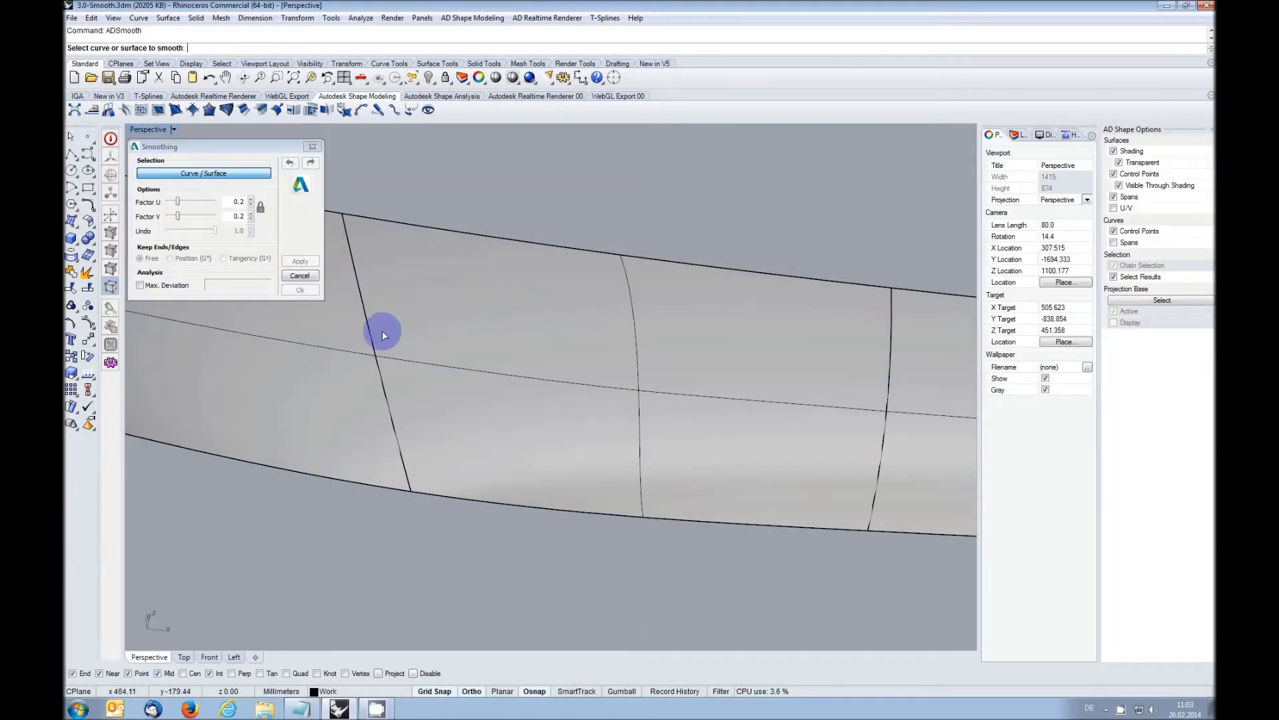
click(384, 335)
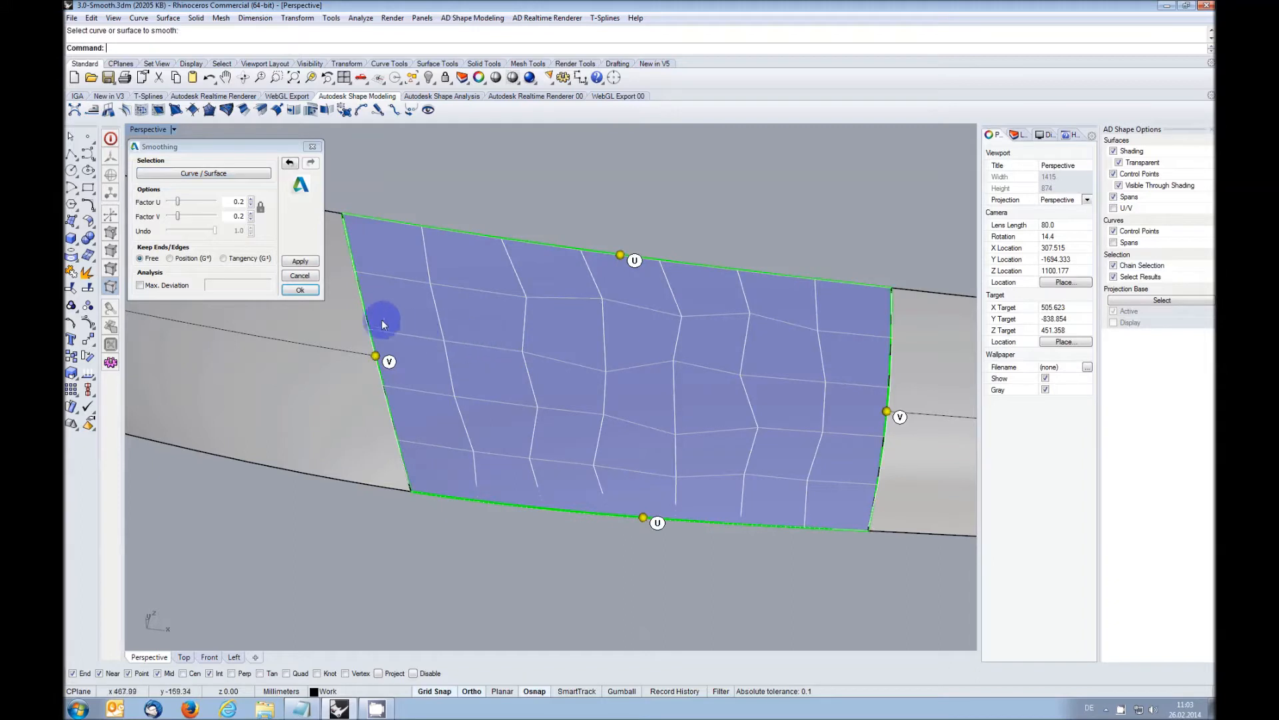
click(300, 261)
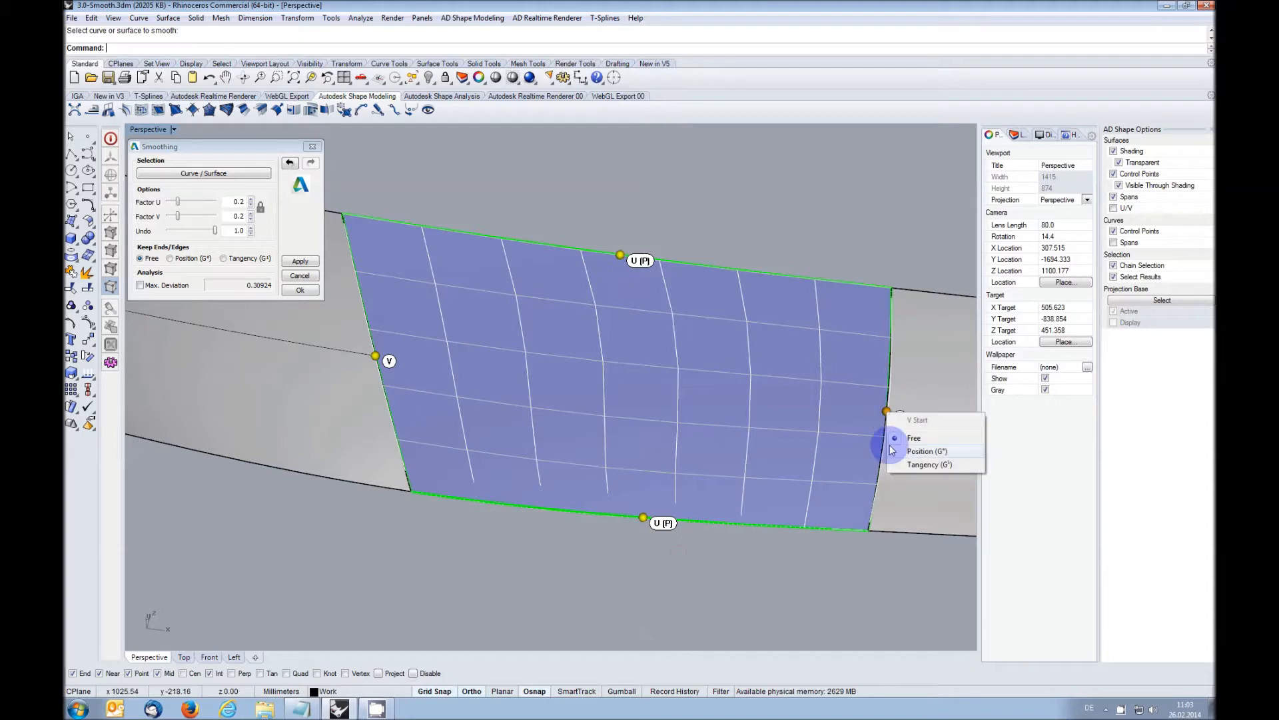
click(914, 439)
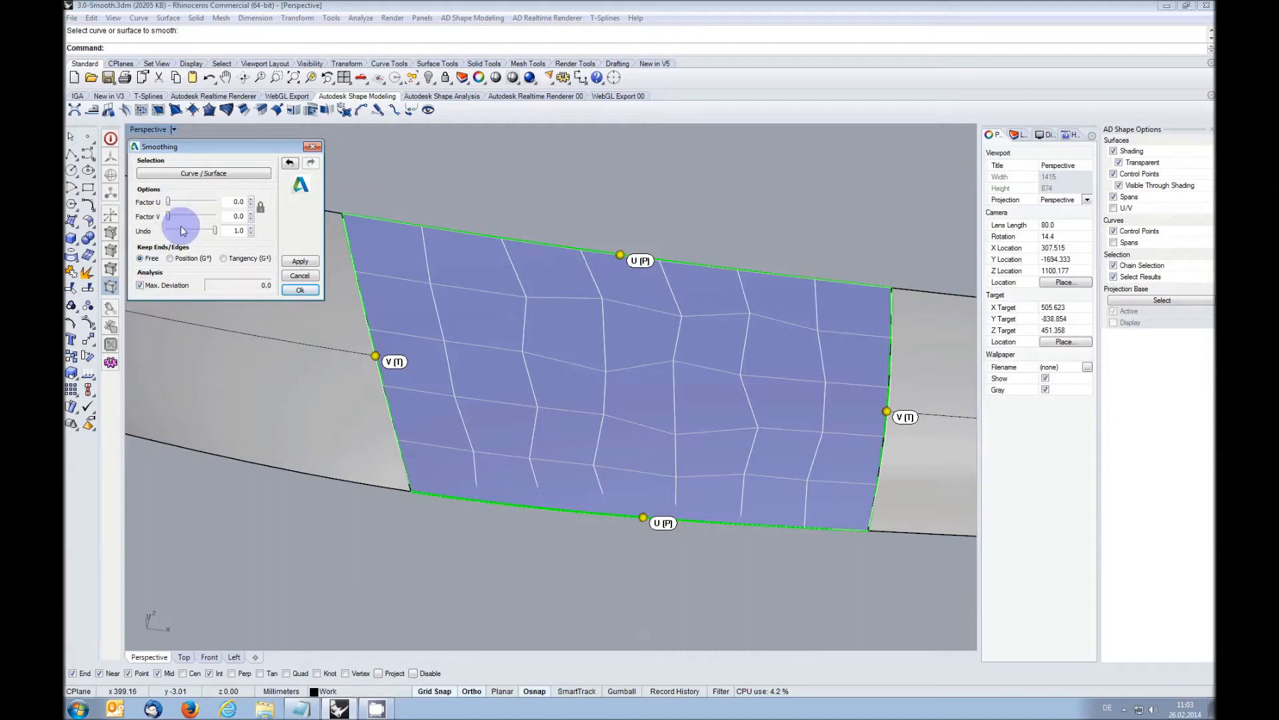
Raise the Factor U/V sliders to strengthen the smoothing while max deviation updates
drag(168, 201, 178, 201)
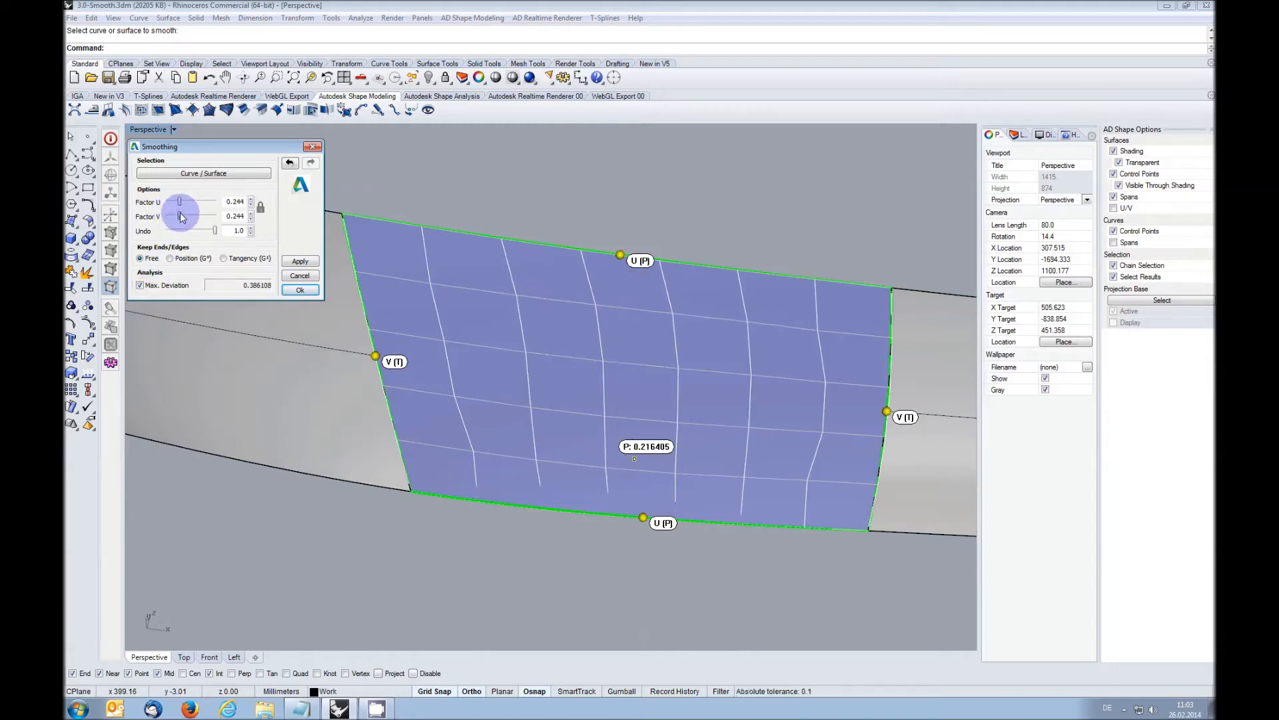
drag(180, 201, 206, 201)
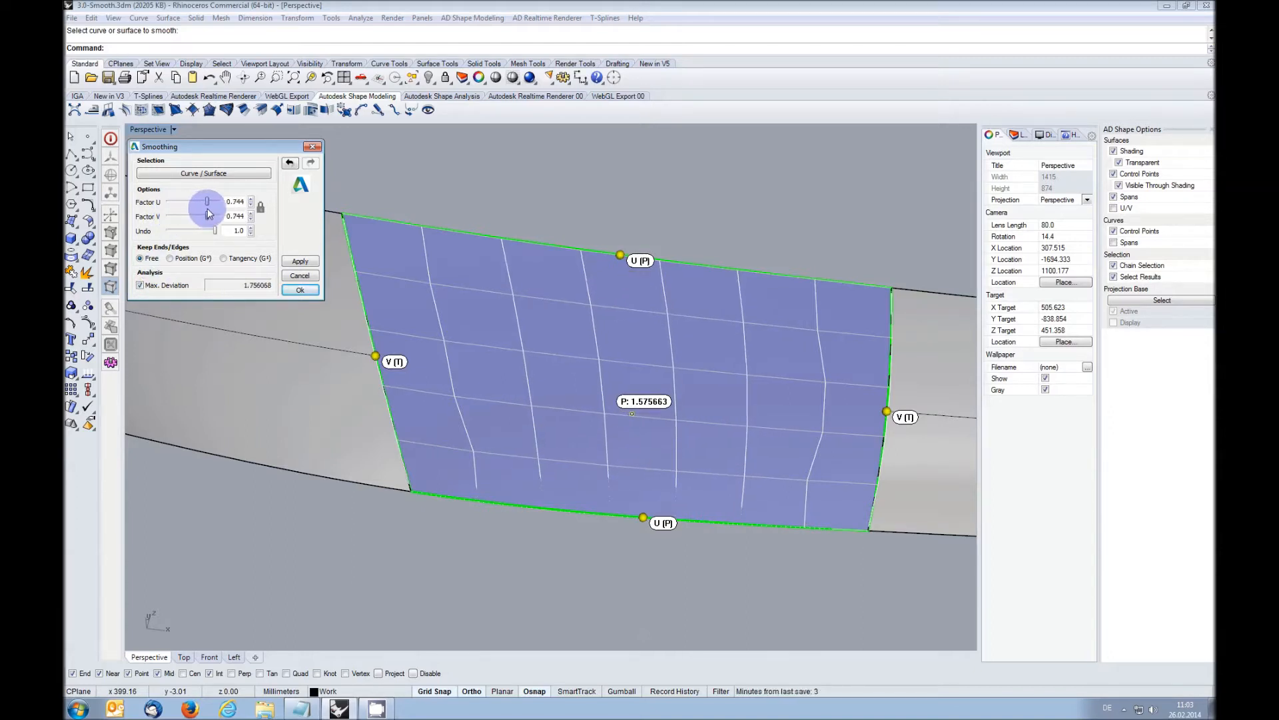
drag(206, 201, 187, 201)
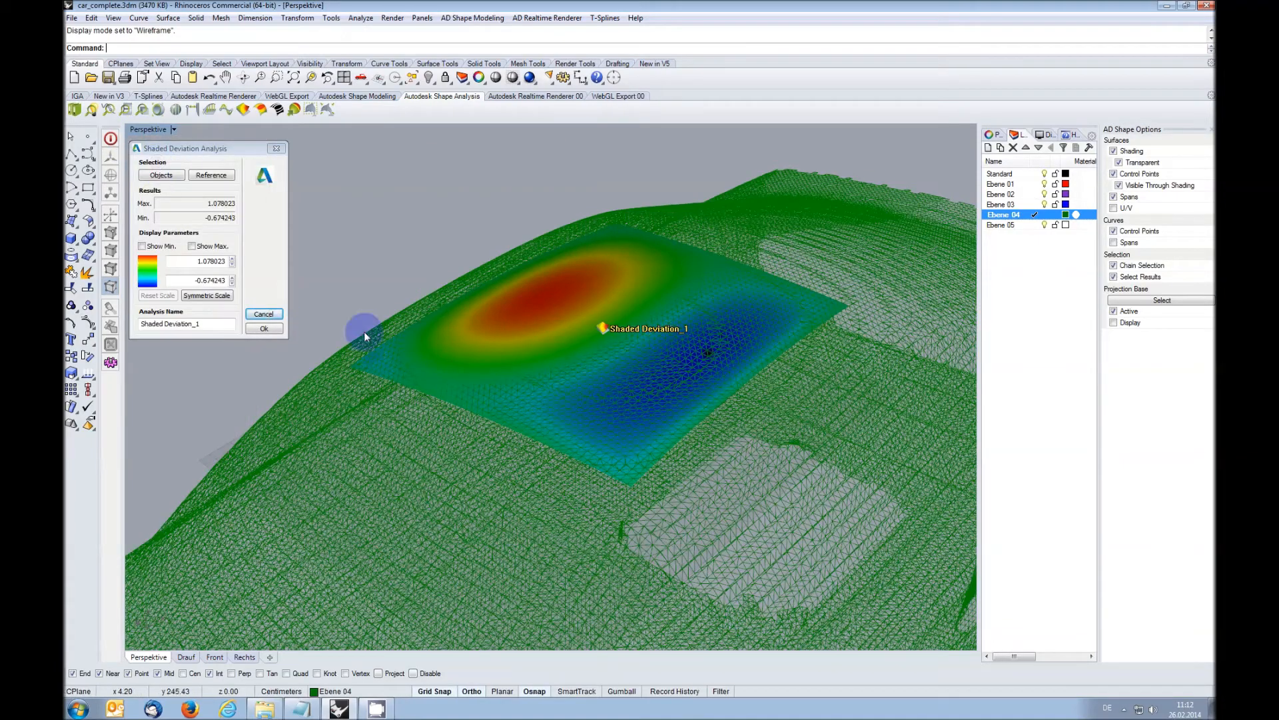
mouse_move(507, 310)
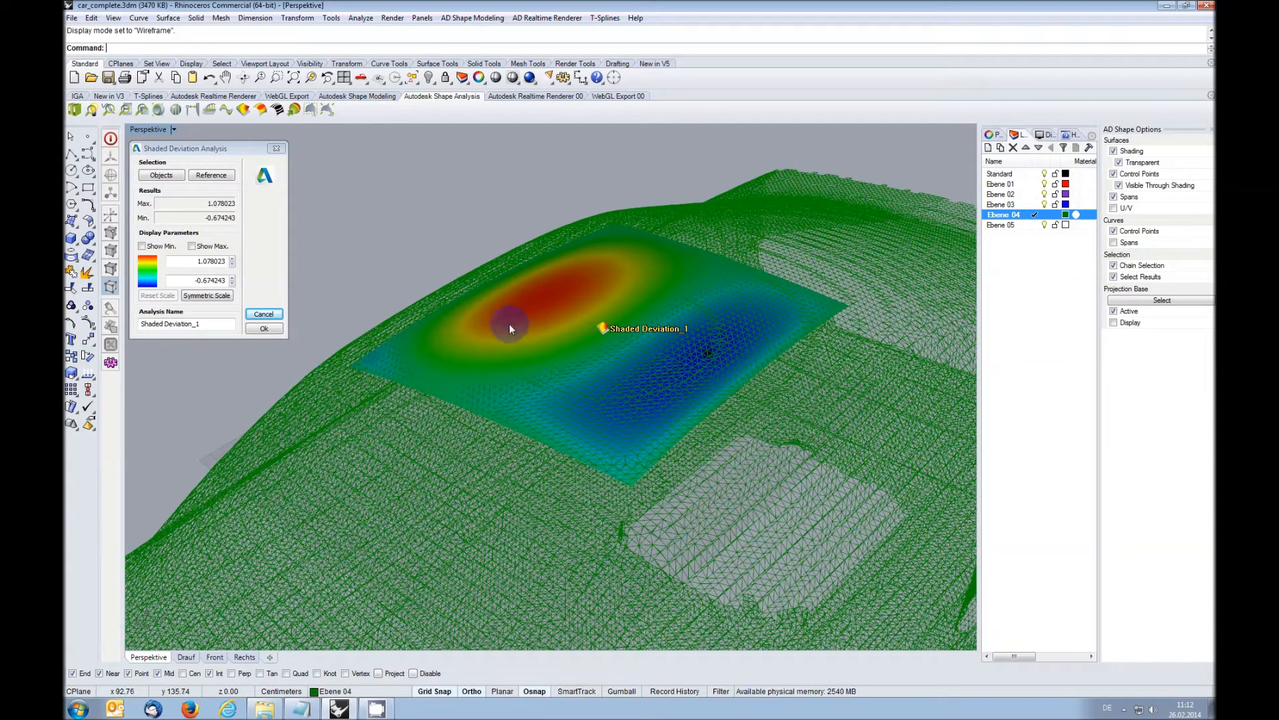
Show the shaded deviation map of the roof patch against the car mesh
click(262, 327)
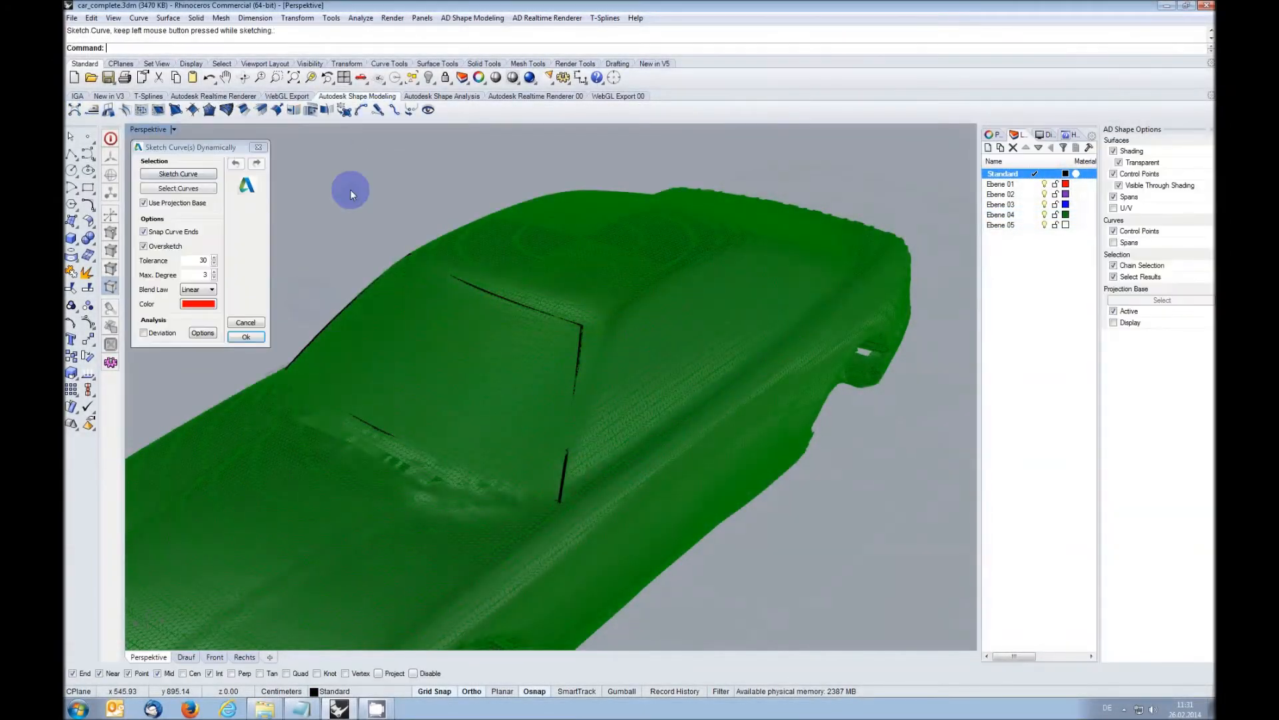
Sketch and select the boundary curves around the windshield on the car mesh
click(178, 187)
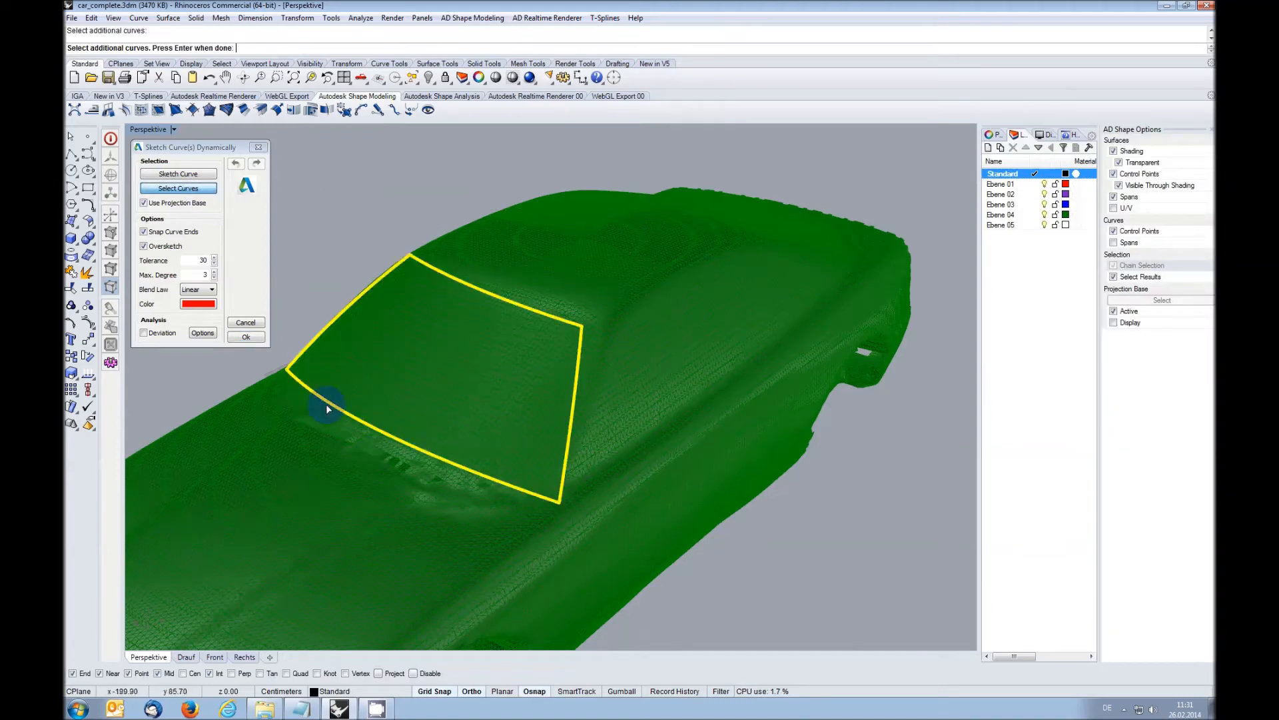
click(575, 326)
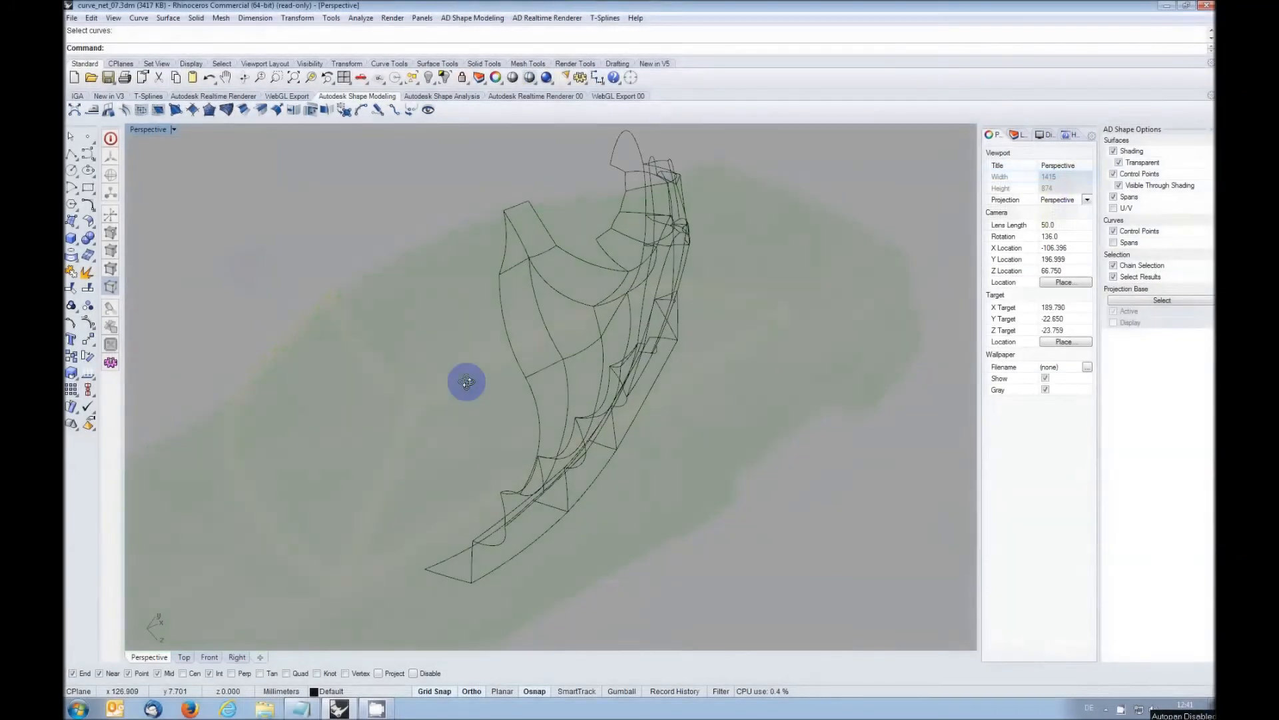
Build 97 surface patches from all curves of the net with Surfaces From Curve Net
drag(467, 383, 481, 365)
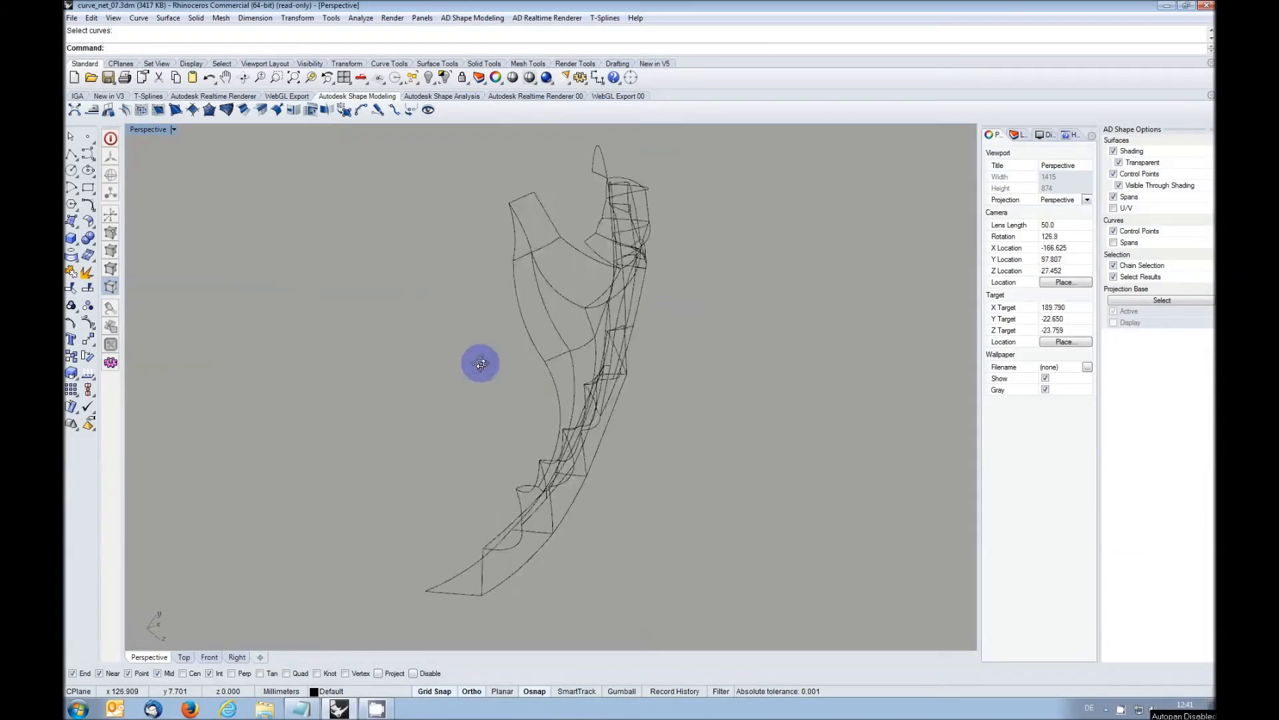
drag(480, 362, 308, 290)
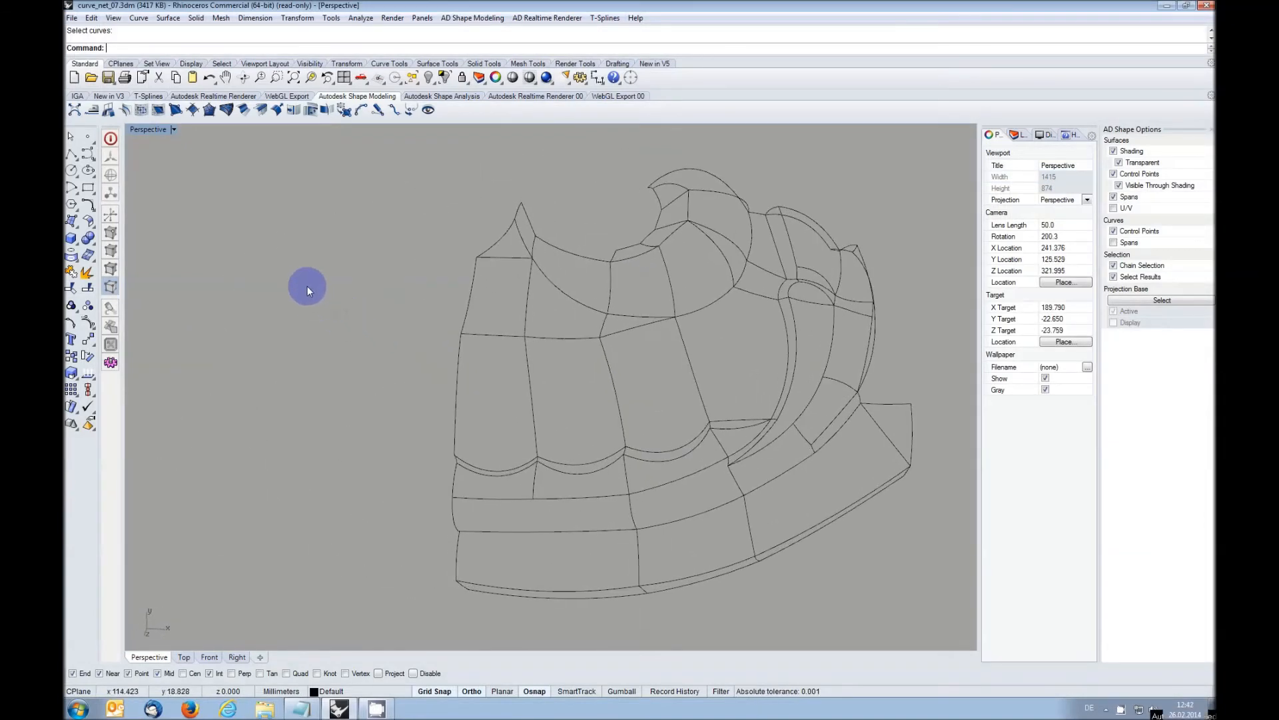
click(227, 108)
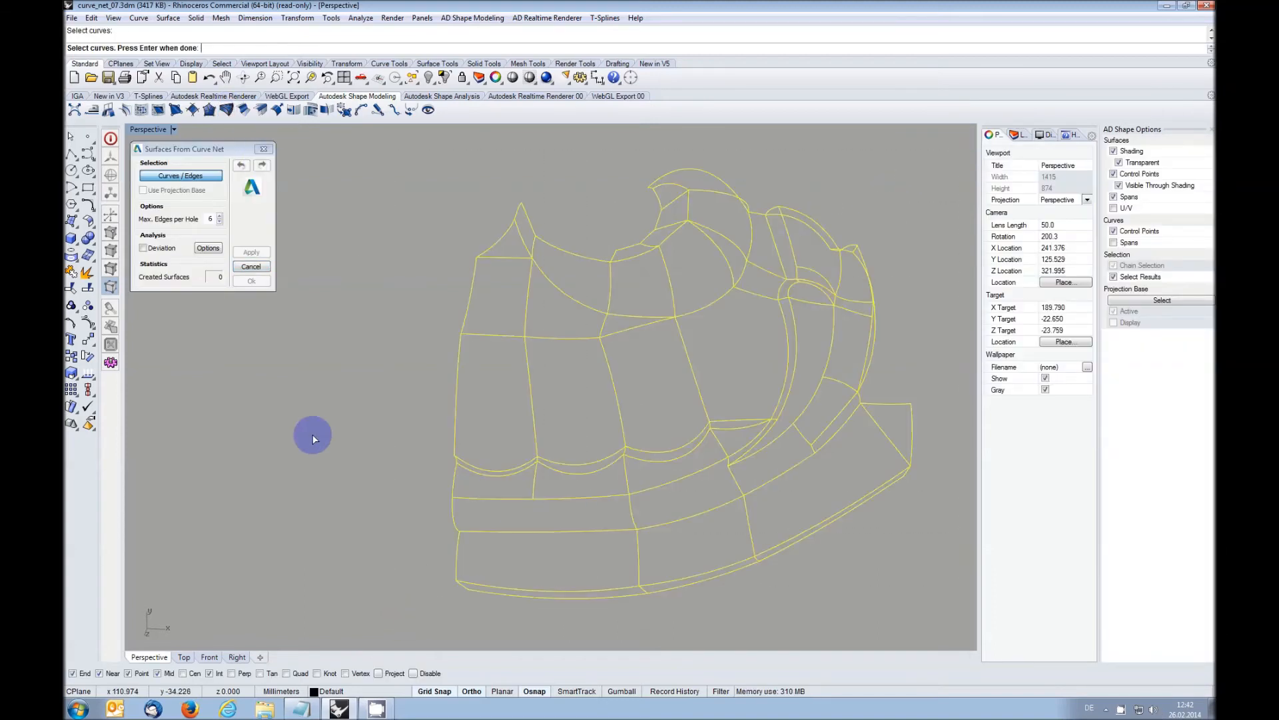
click(251, 252)
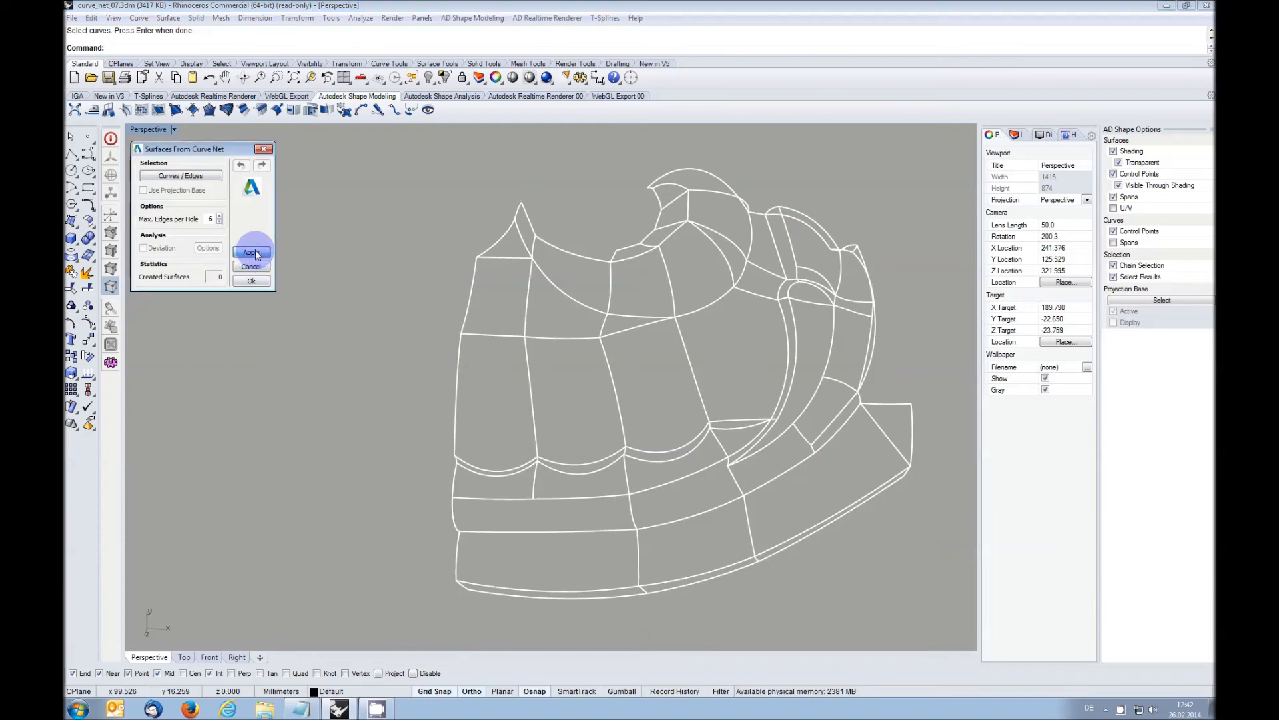
click(252, 252)
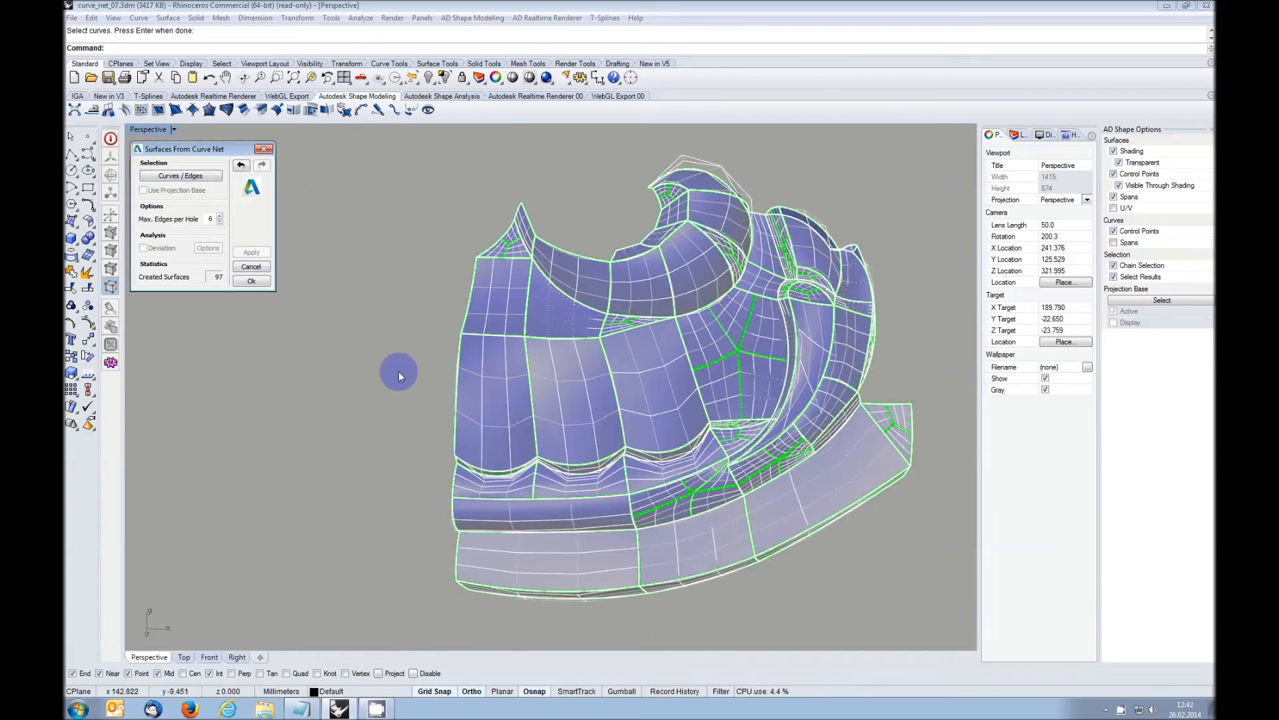
click(252, 280)
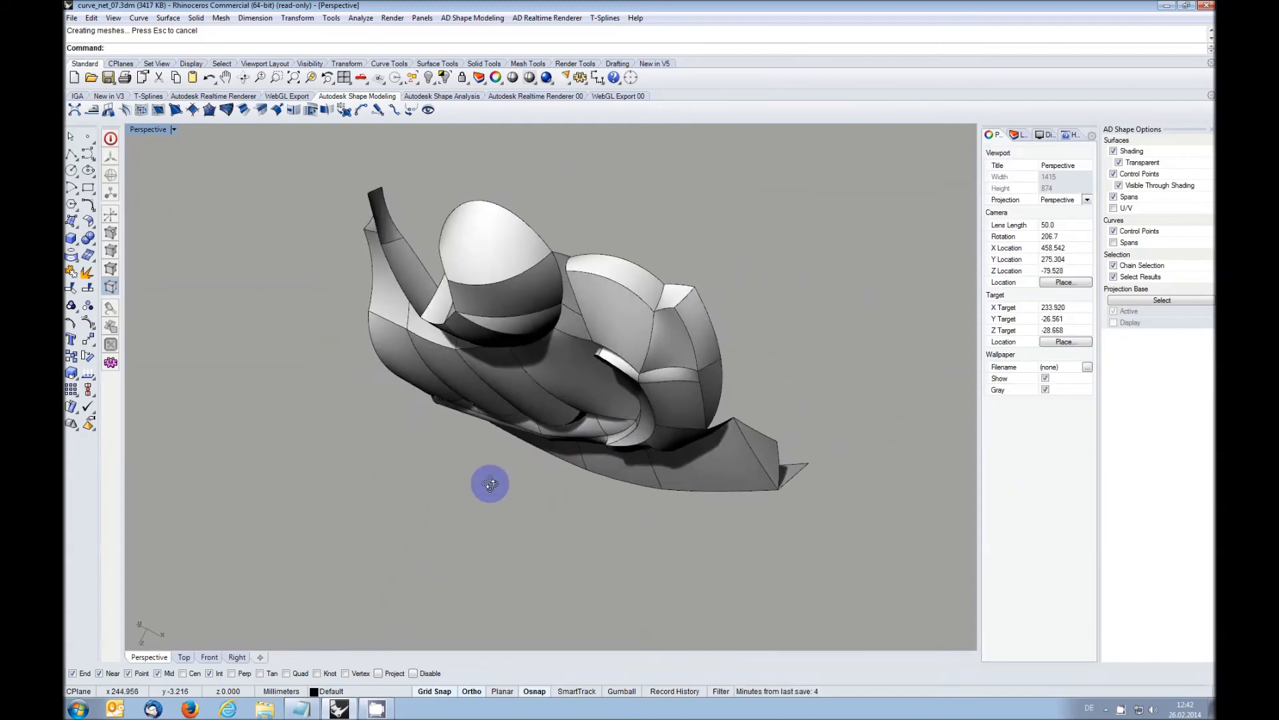
drag(490, 482, 465, 457)
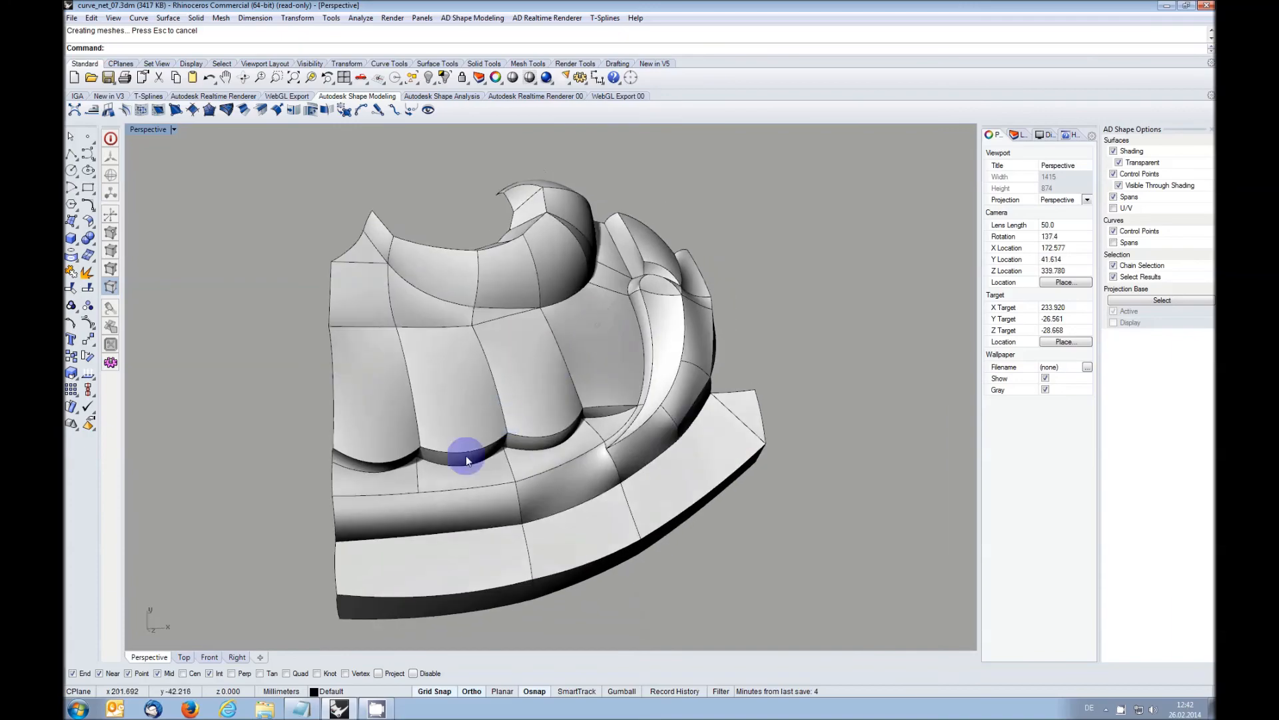
drag(465, 457, 450, 432)
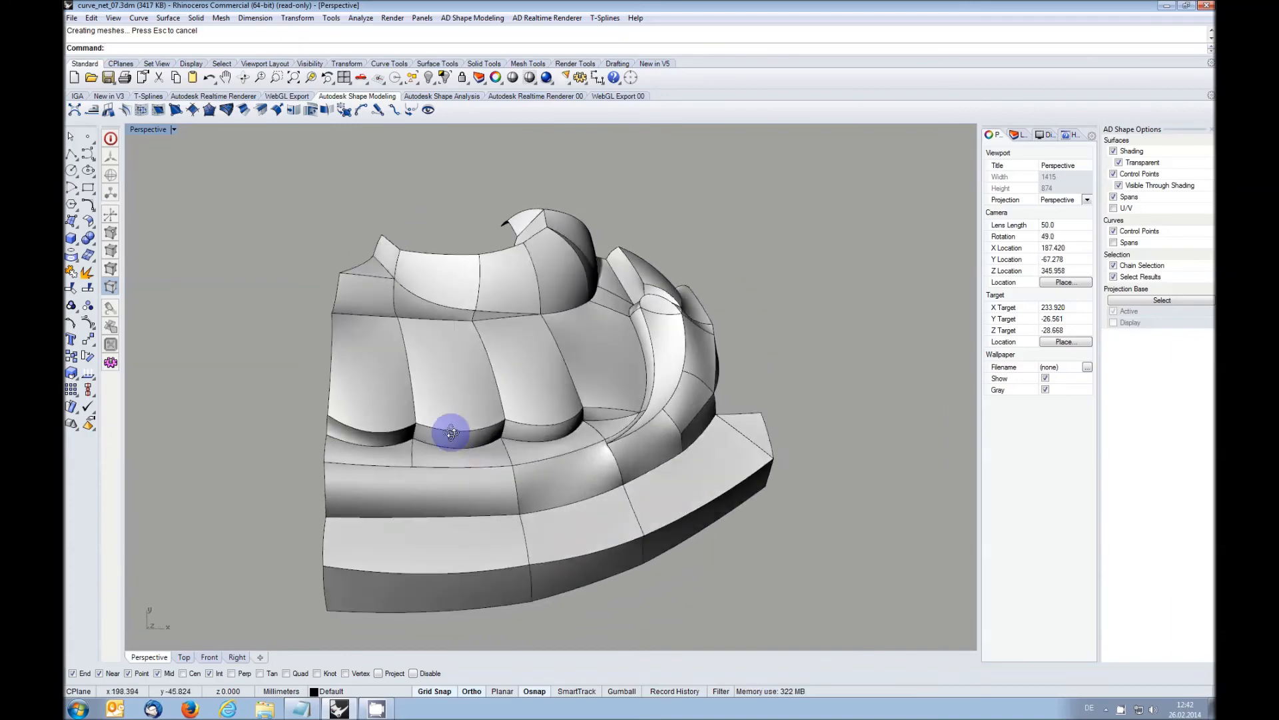